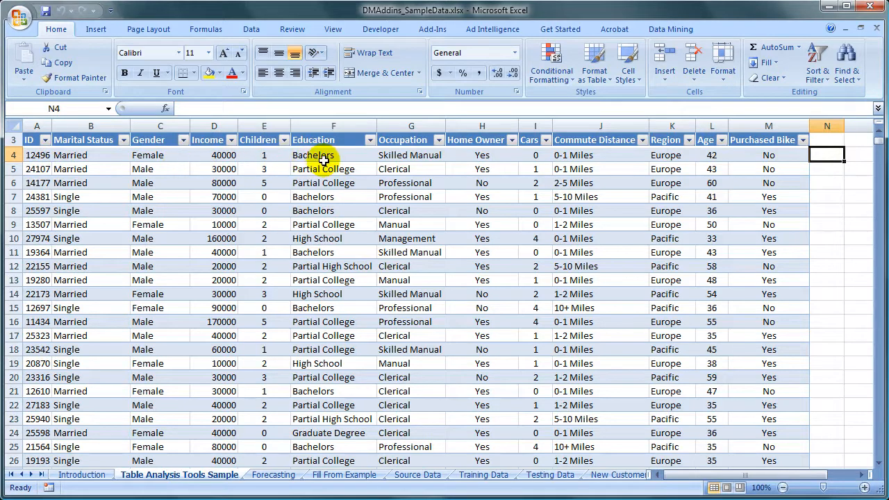
pyautogui.moveTo(480, 158)
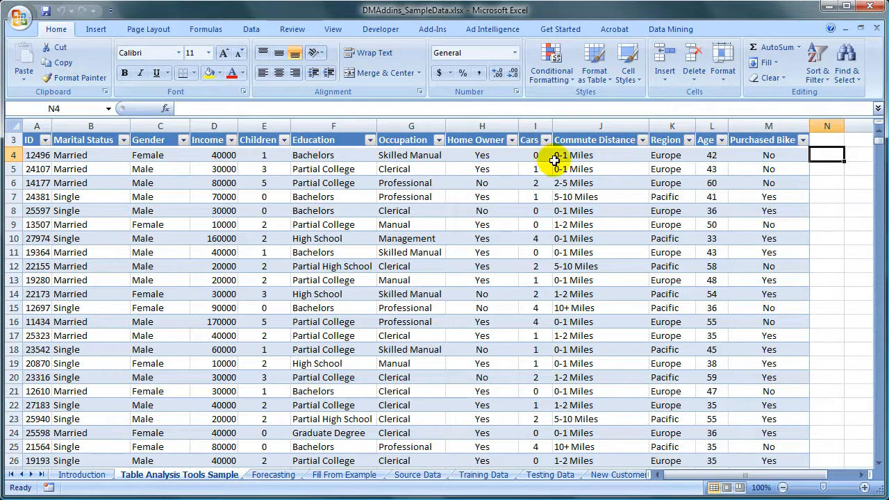
pyautogui.moveTo(681, 159)
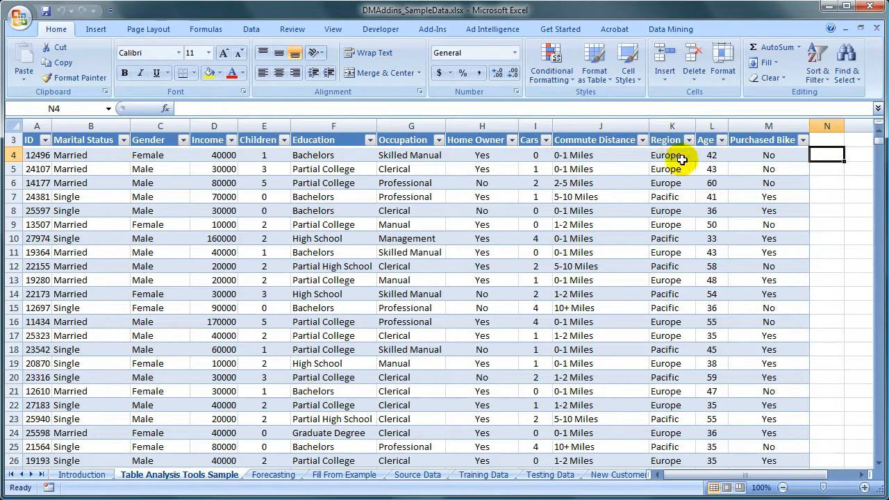
pyautogui.moveTo(756, 164)
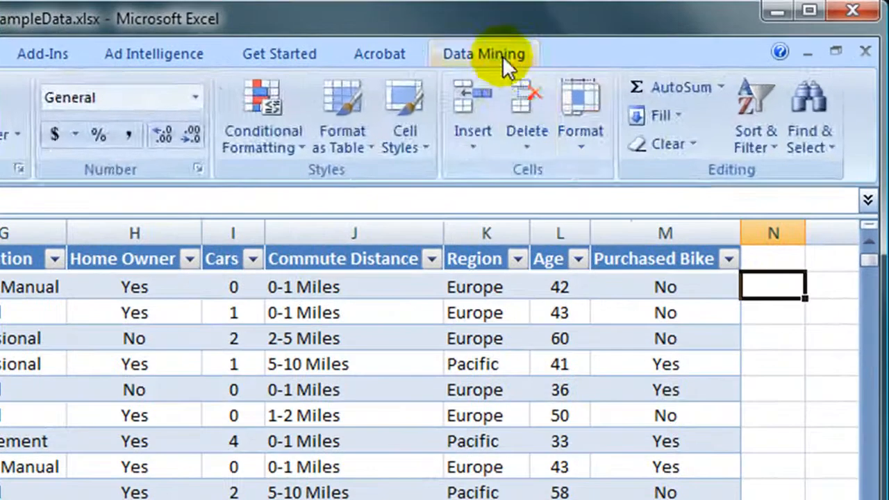
# Show the Table Tools Analyze ribbon for the bike-buyer customer table.
pyautogui.click(483, 53)
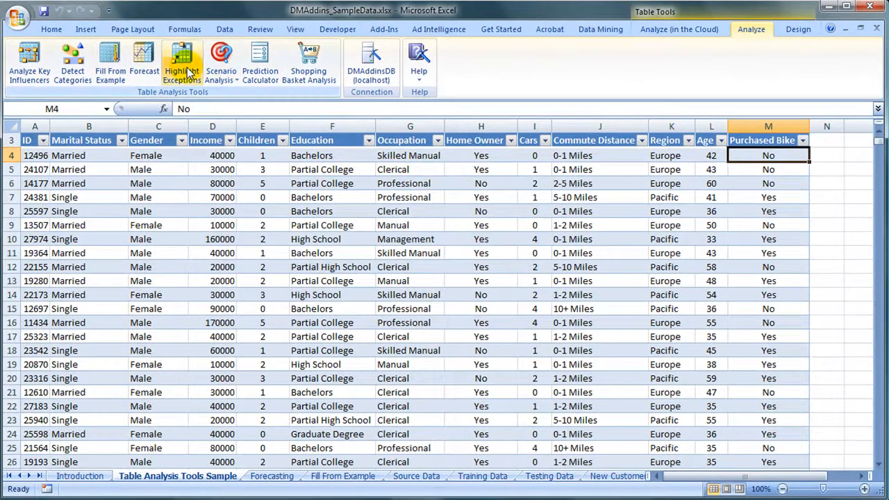
pyautogui.moveTo(180, 63)
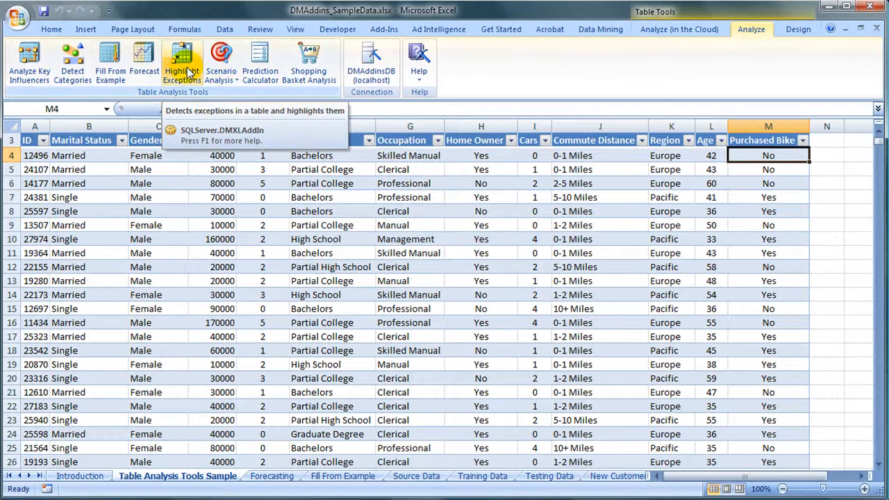
# Run Highlight Exceptions on all customer columns except ID, yielding 34 outliers.
pyautogui.click(181, 62)
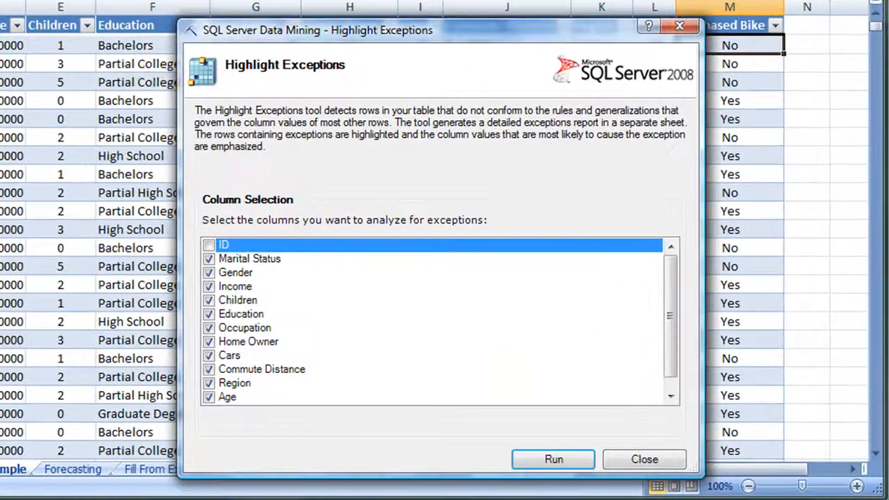
pyautogui.moveTo(669, 292)
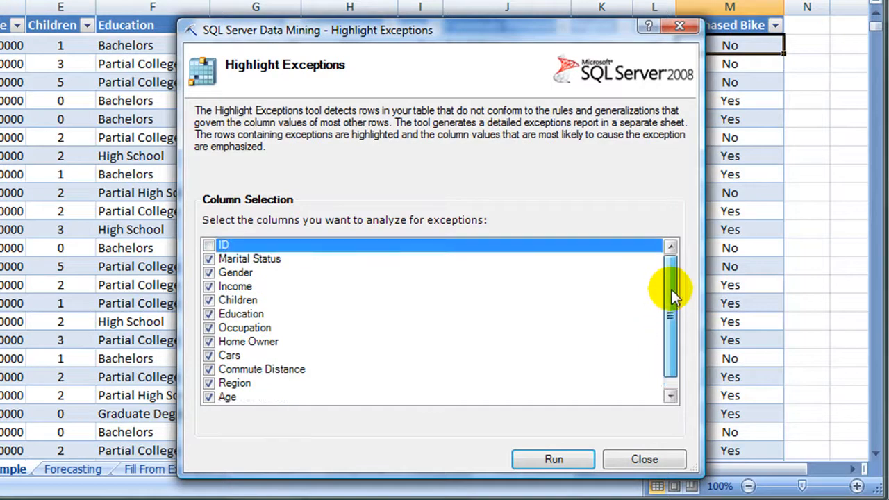
pyautogui.scroll(-3)
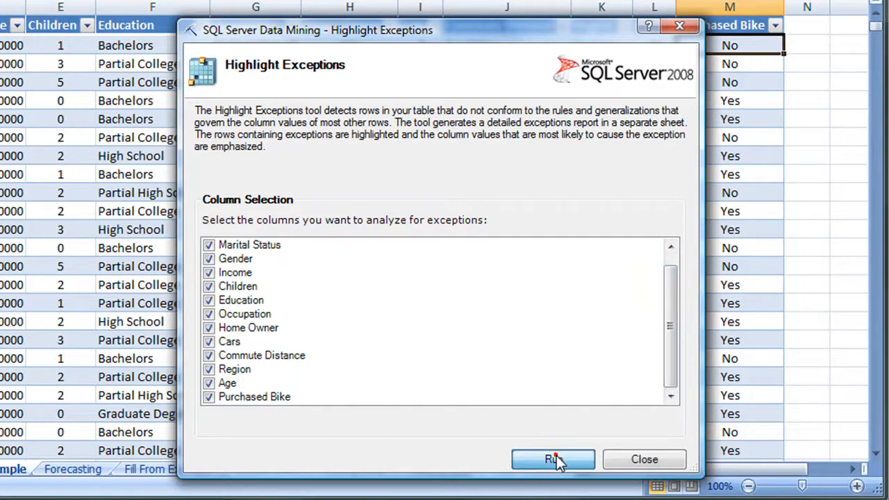
pyautogui.click(552, 458)
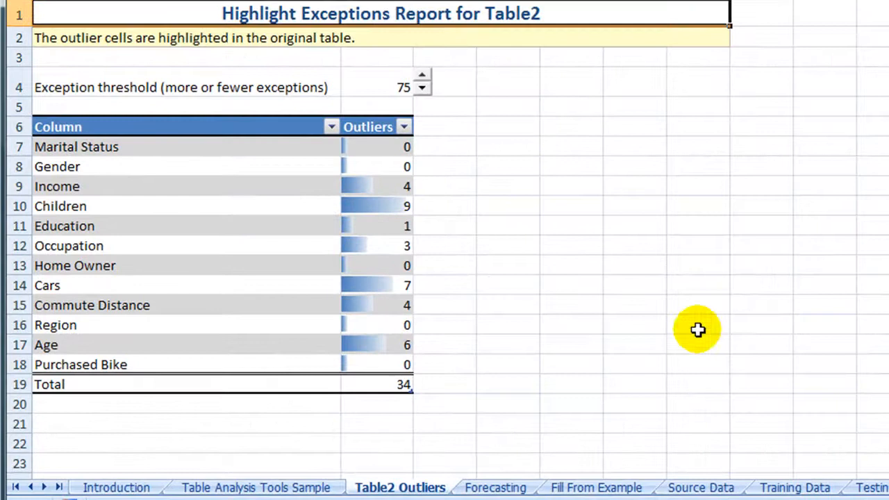
pyautogui.moveTo(111, 106)
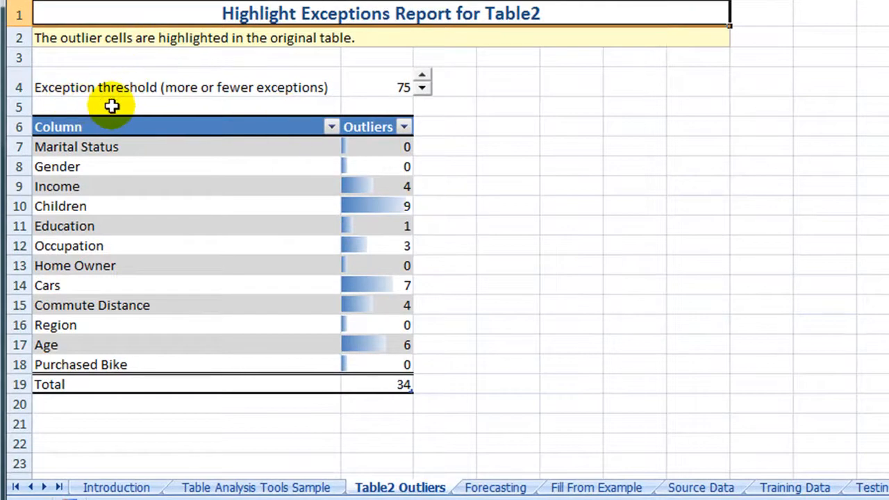
pyautogui.moveTo(408, 103)
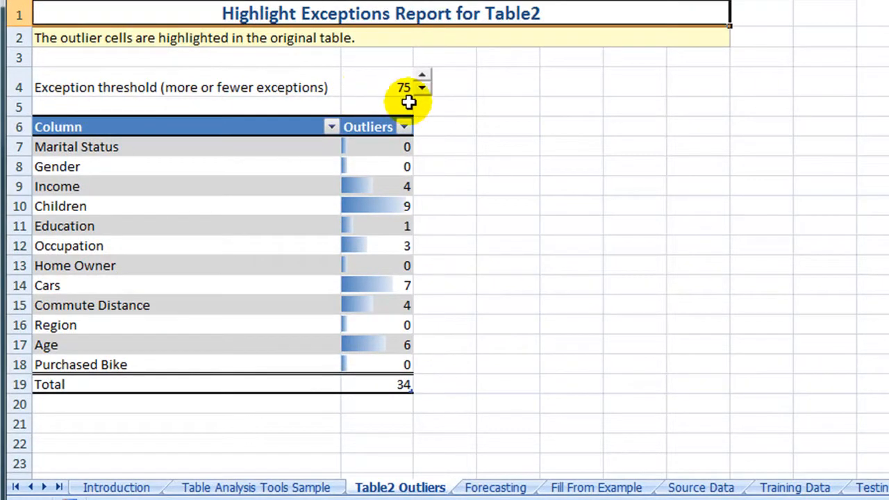
pyautogui.moveTo(406, 378)
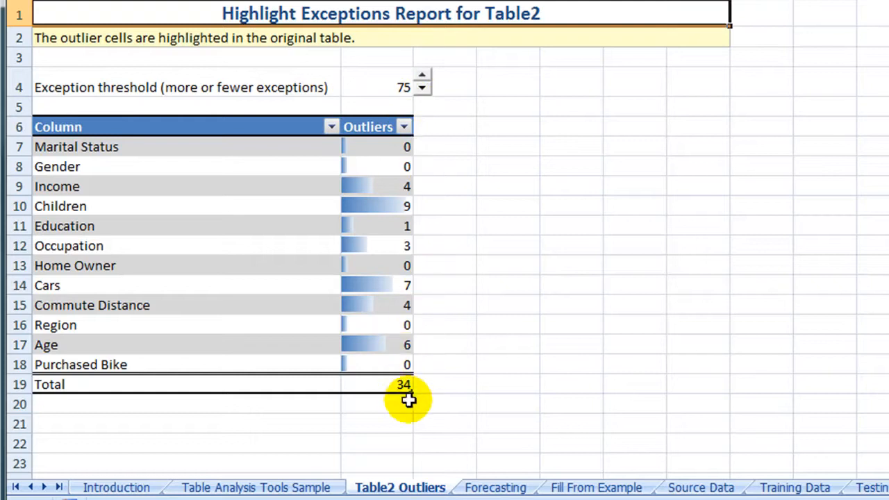
# Return from the Table2 Outliers report to the Table Analysis Tools Sample sheet.
pyautogui.click(256, 486)
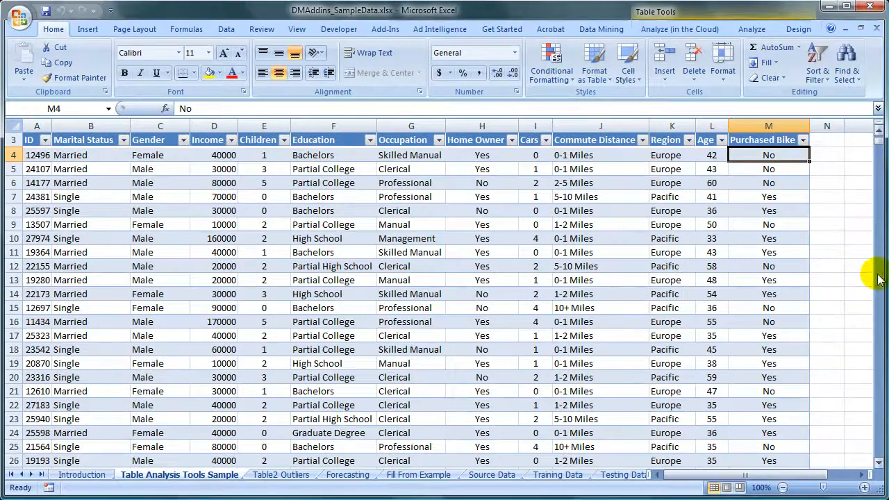
pyautogui.scroll(-3)
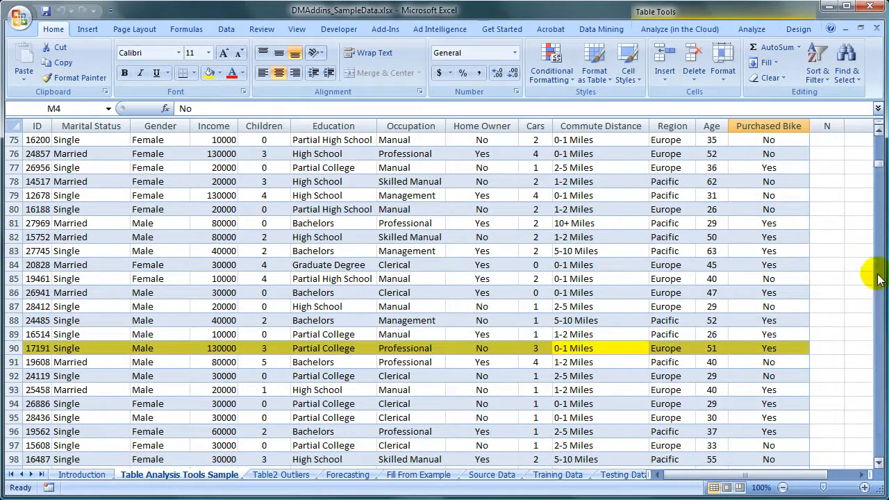
pyautogui.moveTo(605, 366)
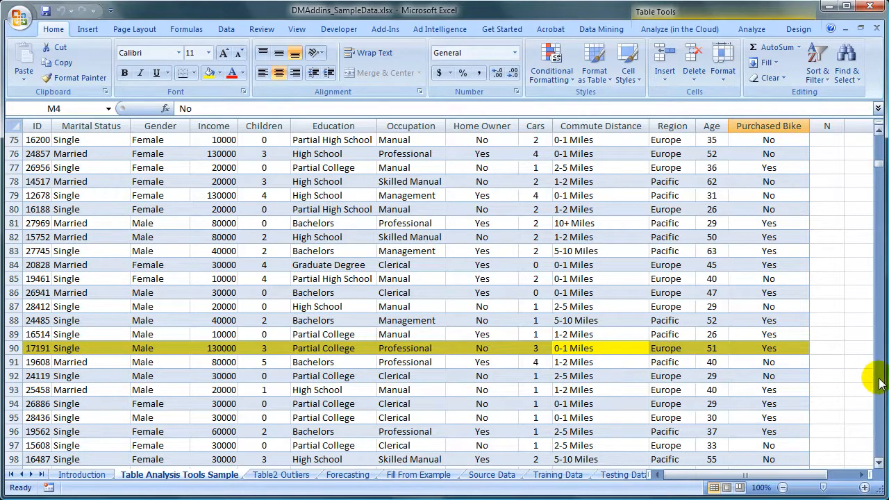
pyautogui.scroll(-3)
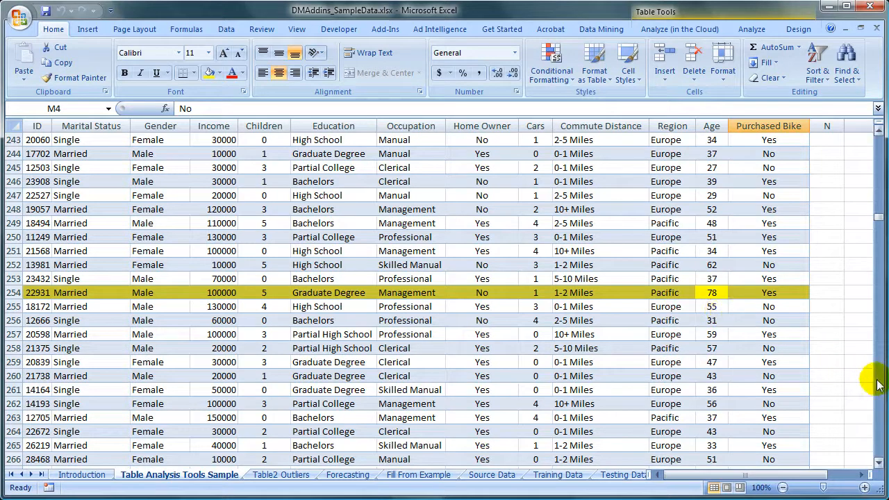
pyautogui.scroll(-3)
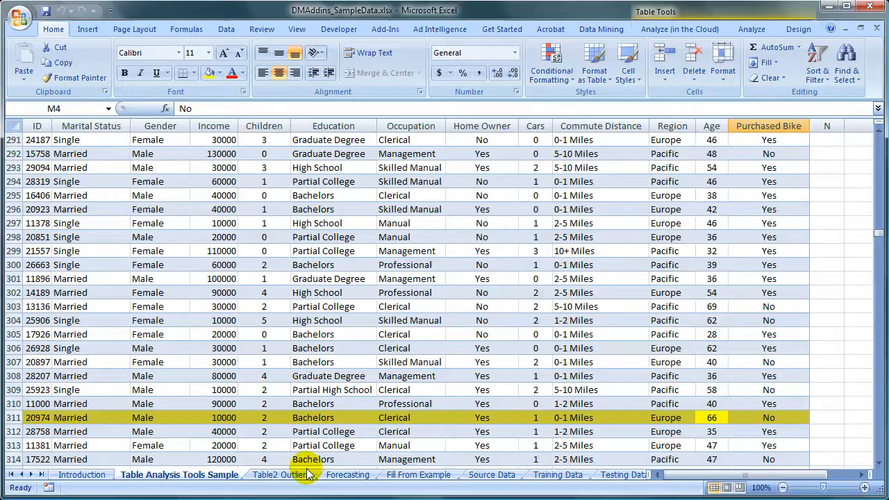
# On the Table2 Outliers sheet, lower the exception threshold from 75 to 50, giving 102 outliers.
pyautogui.click(283, 474)
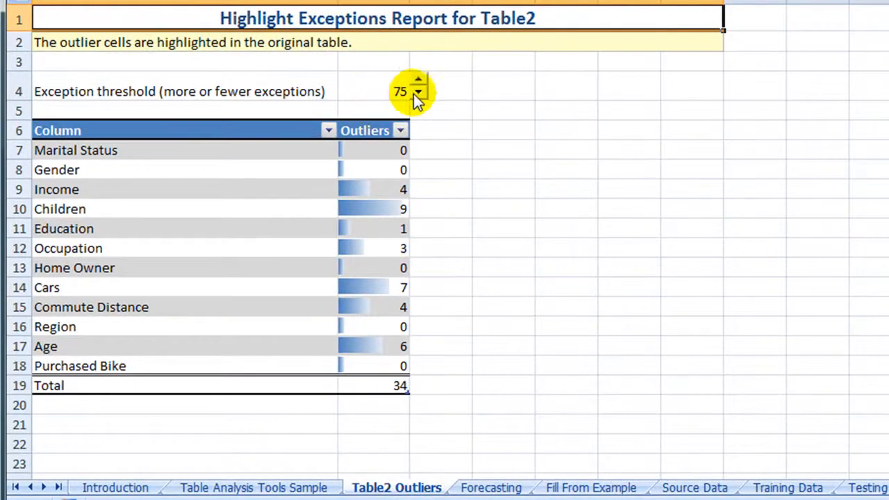
pyautogui.moveTo(422, 100)
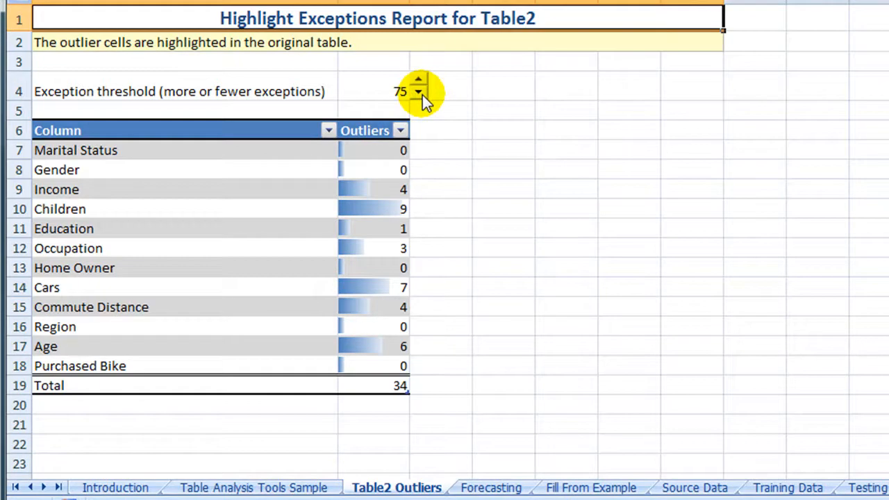
pyautogui.click(420, 97)
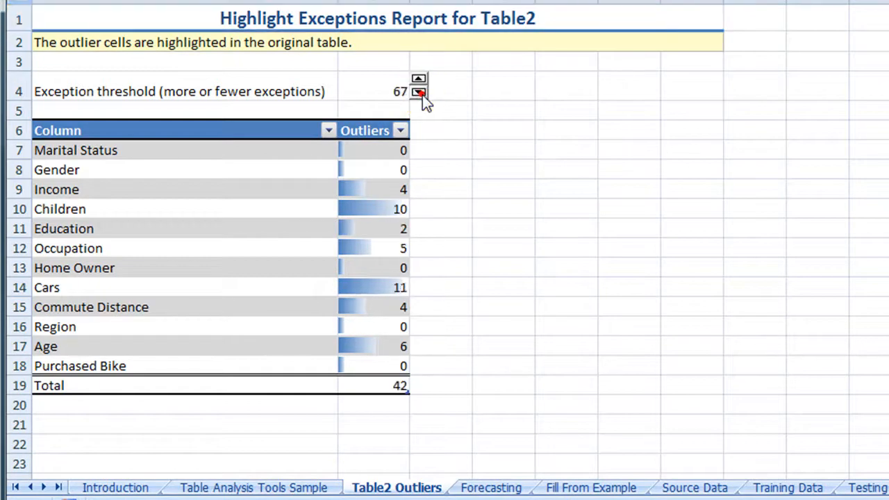
pyautogui.click(420, 96)
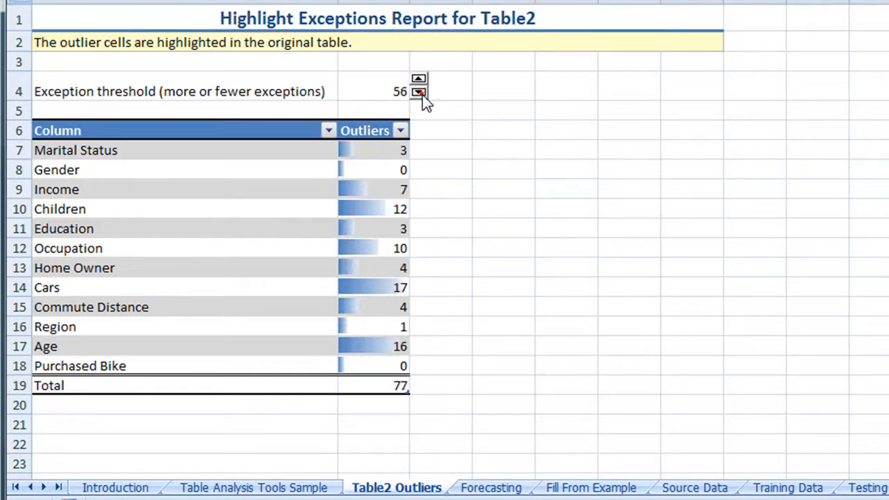
pyautogui.click(418, 95)
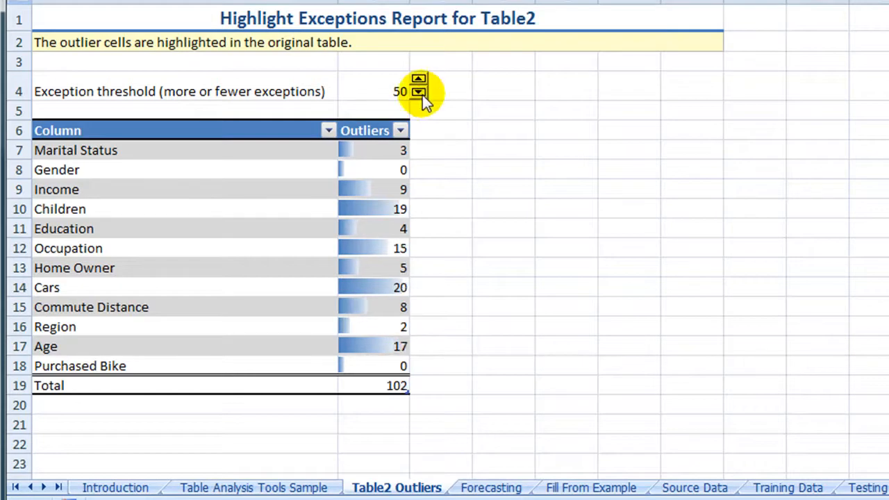
pyautogui.moveTo(416, 392)
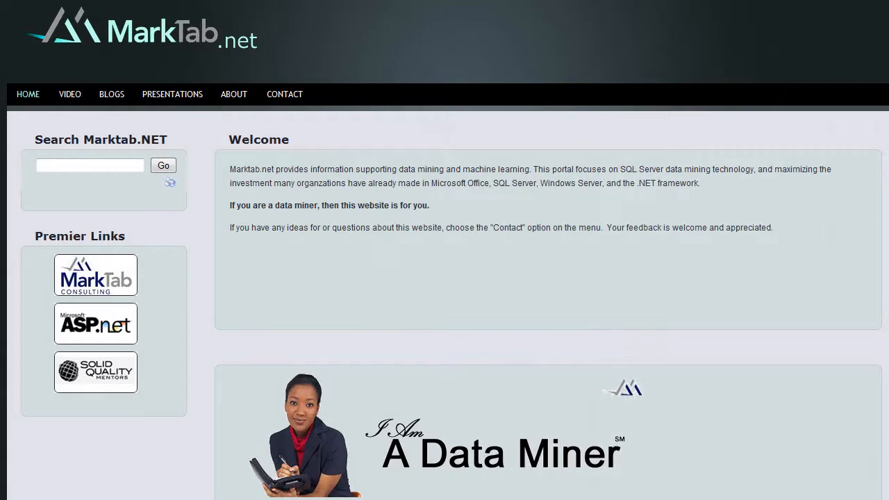
# Follow the Solid Quality Mentors link to the Data Mining with SQL Server 2008 course.
pyautogui.click(94, 372)
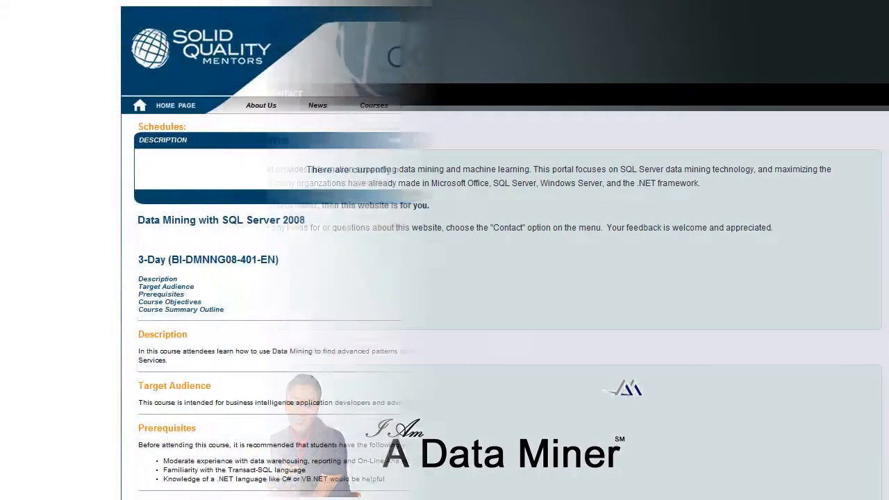